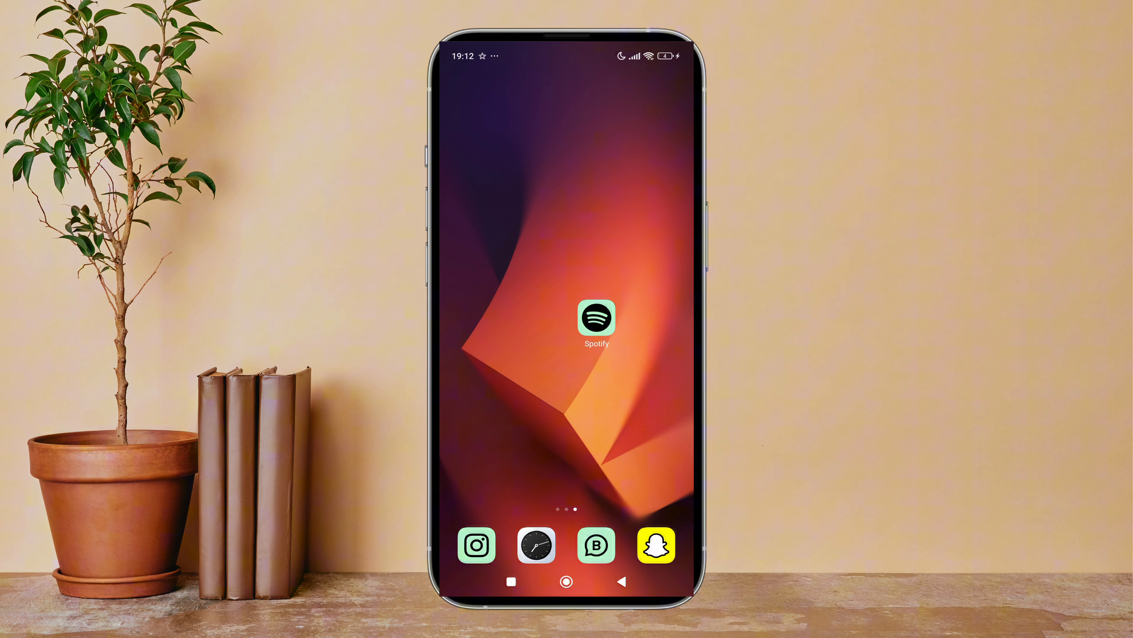
# - Reach Spotify's Notifications settings via the profile menu's Settings and privacy page
pyautogui.click(596, 318)
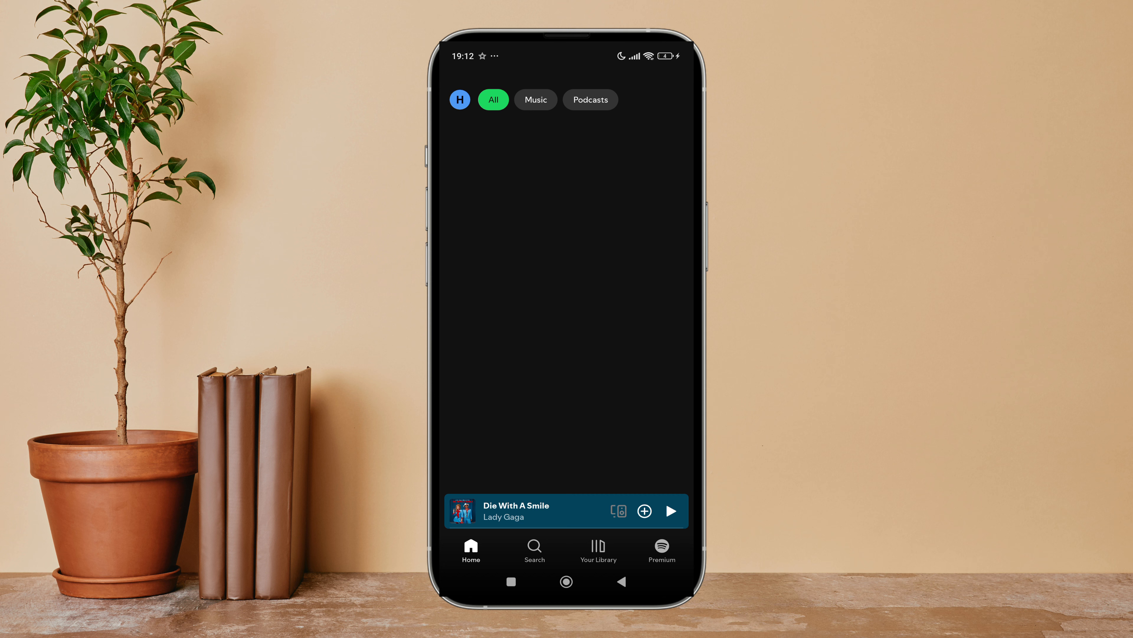
pyautogui.click(459, 99)
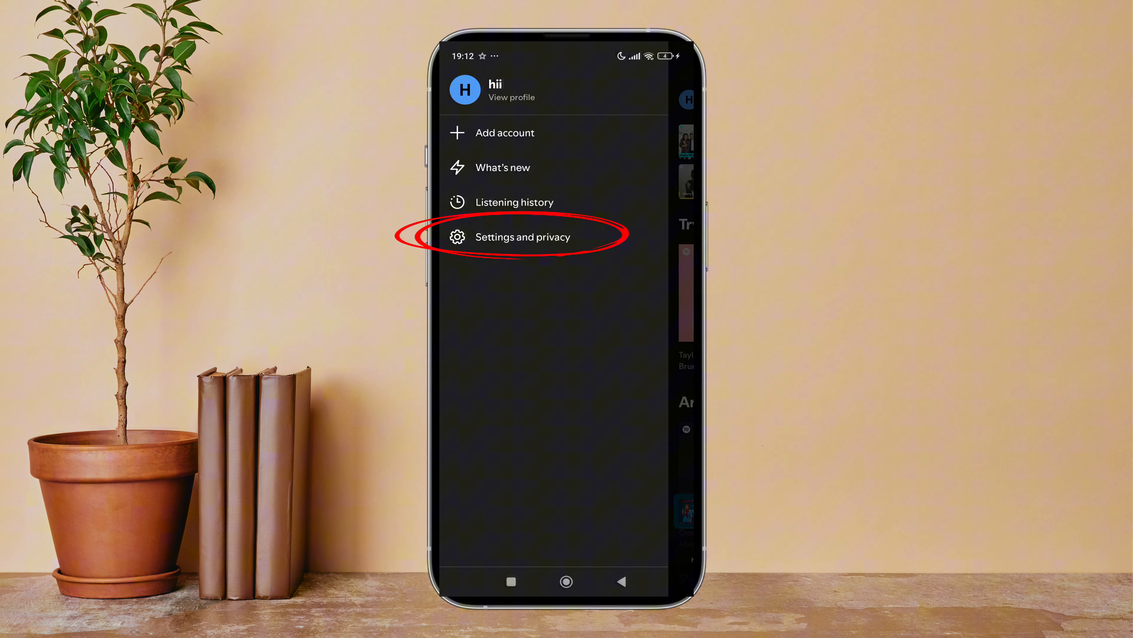
pyautogui.click(523, 236)
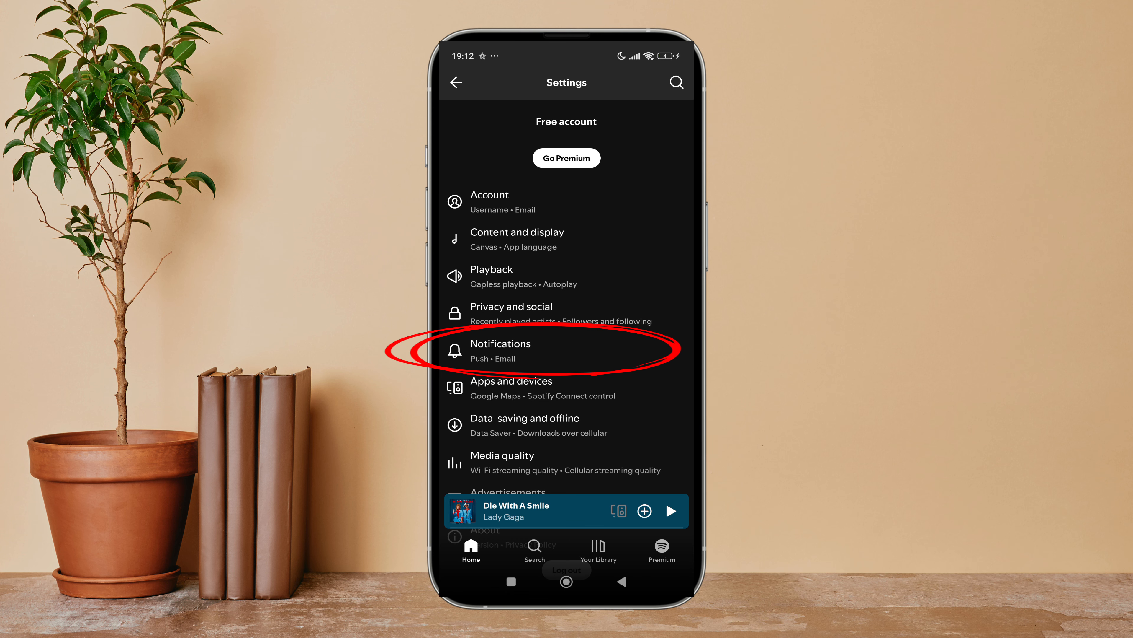
pyautogui.click(500, 350)
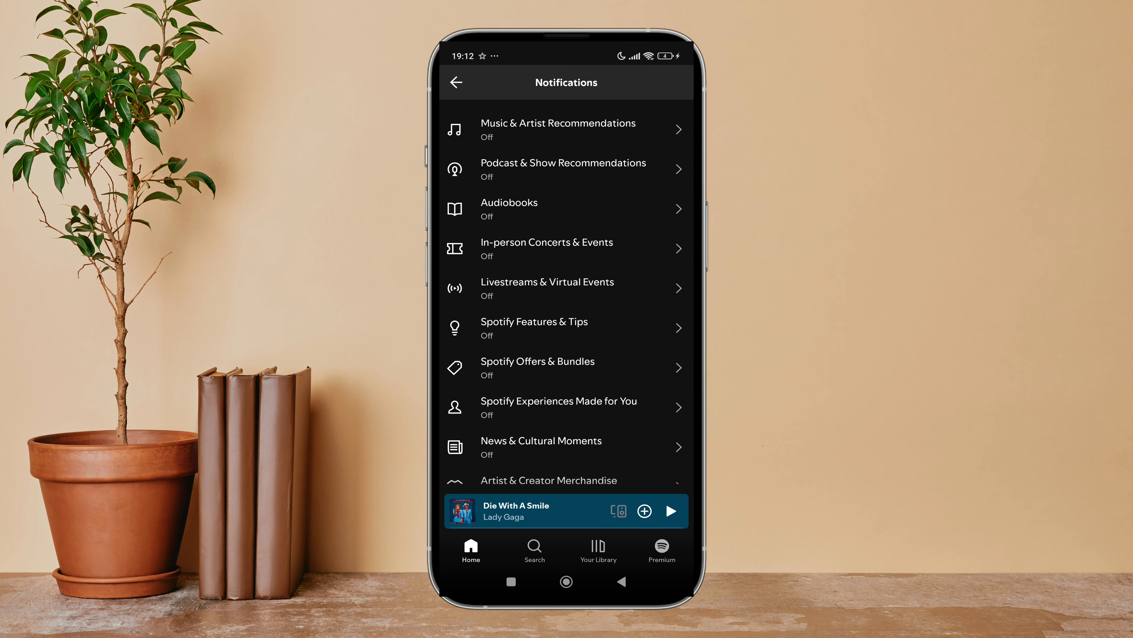
# - Enable Push for Livestreams & Virtual Events, leaving Email off
pyautogui.click(566, 287)
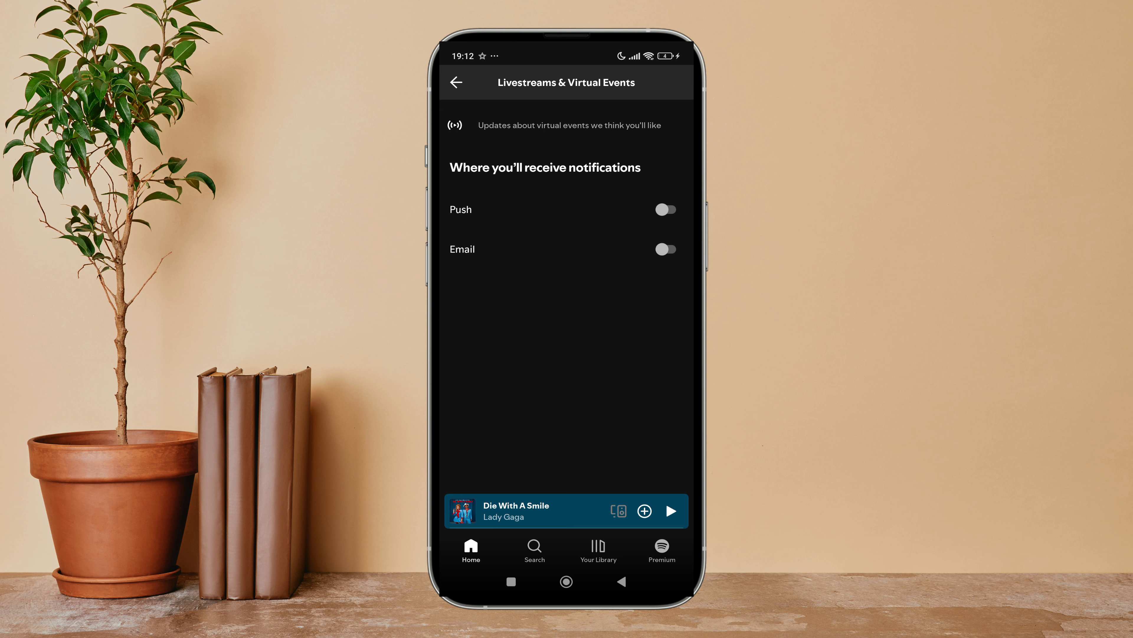
pyautogui.click(666, 209)
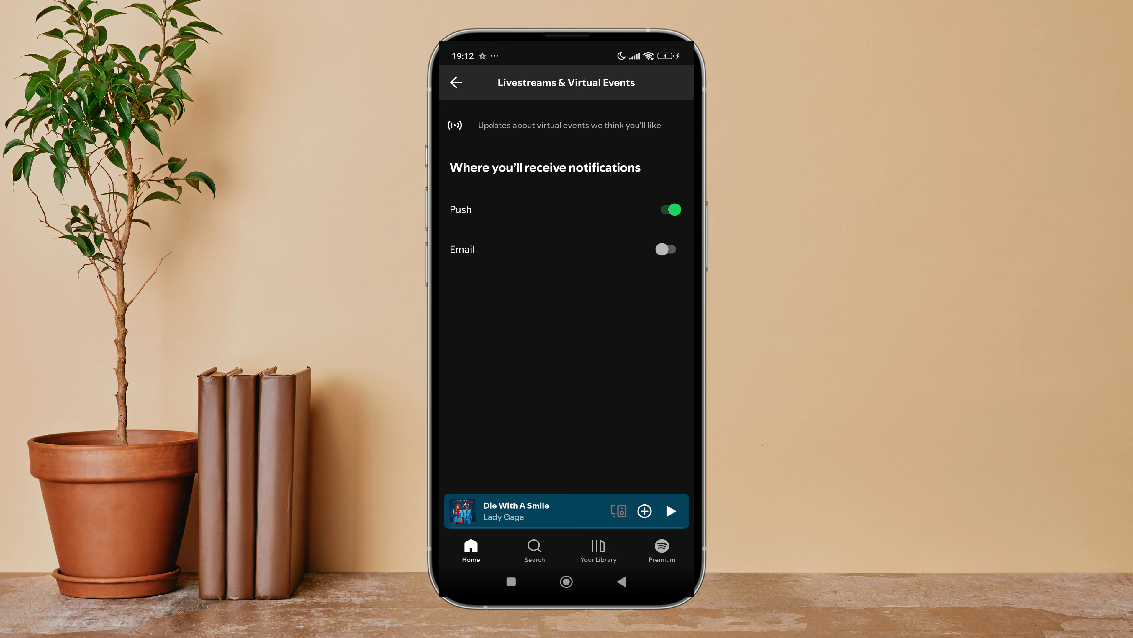